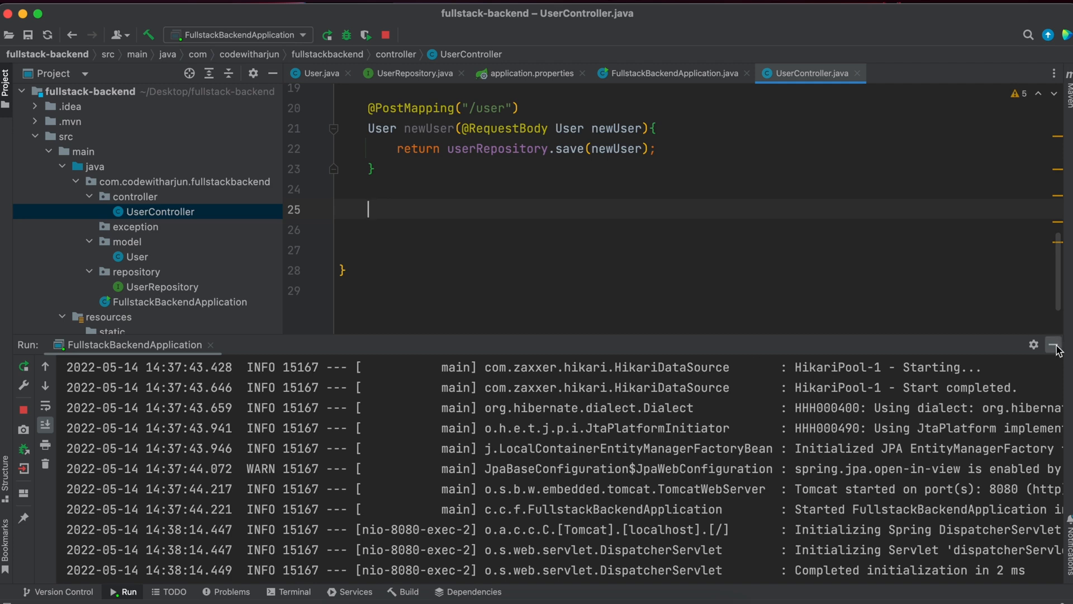
{"action": "left_click", "coordinate": [1054, 345]}
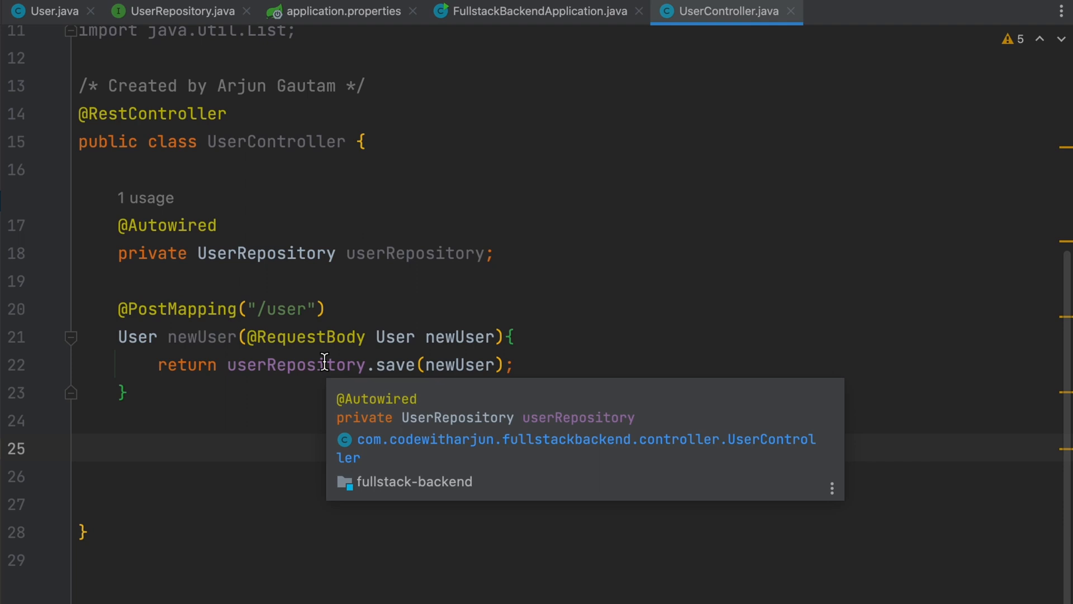
{"action": "type", "text": "@GetMapping"}
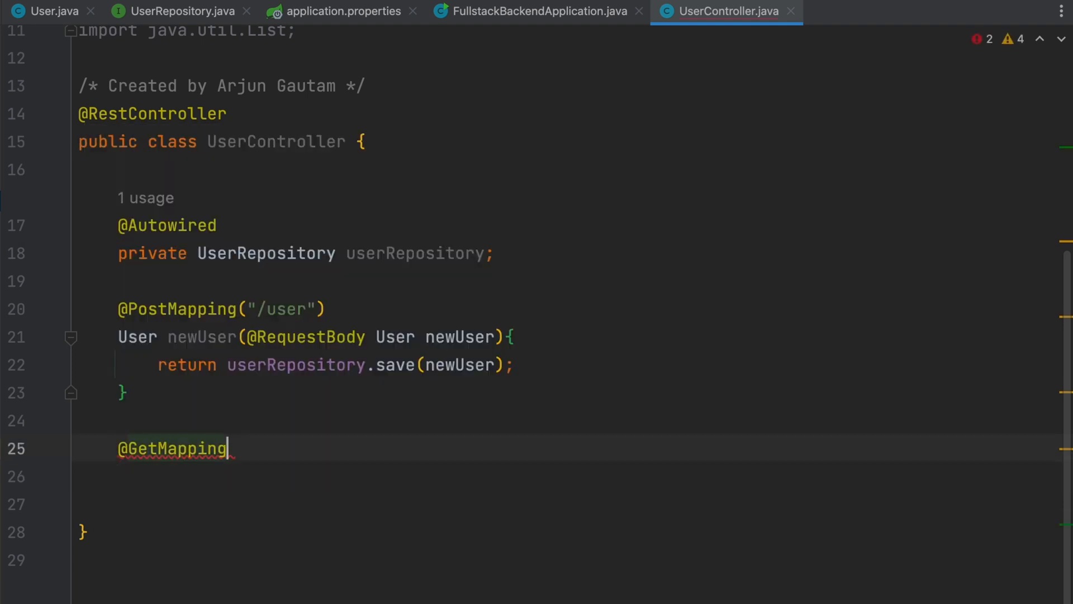
{"action": "type", "text": "(\"/us\")"}
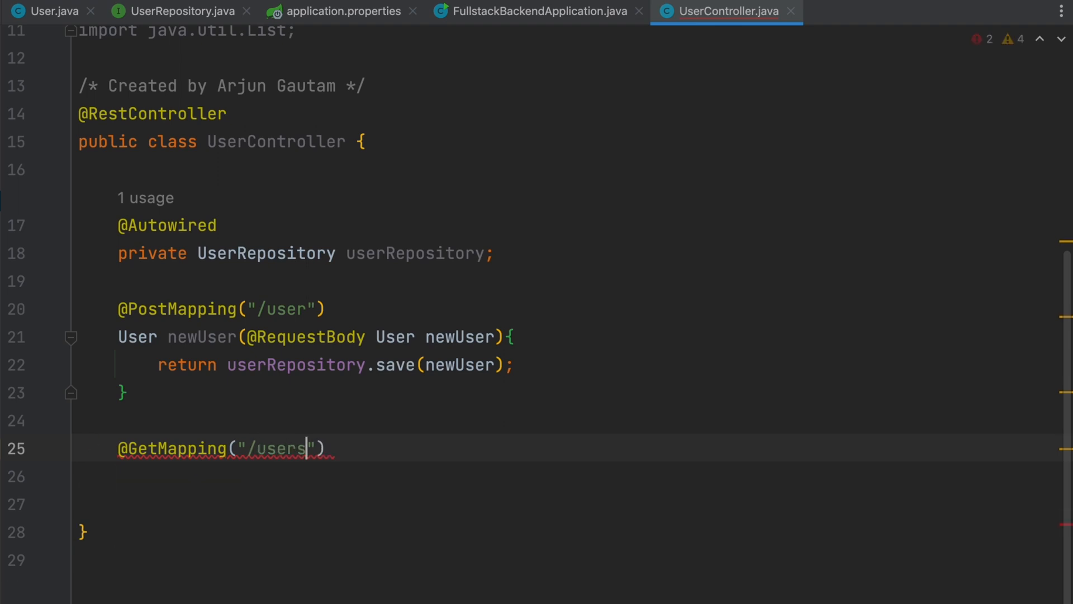
{"action": "type", "text": "List"}
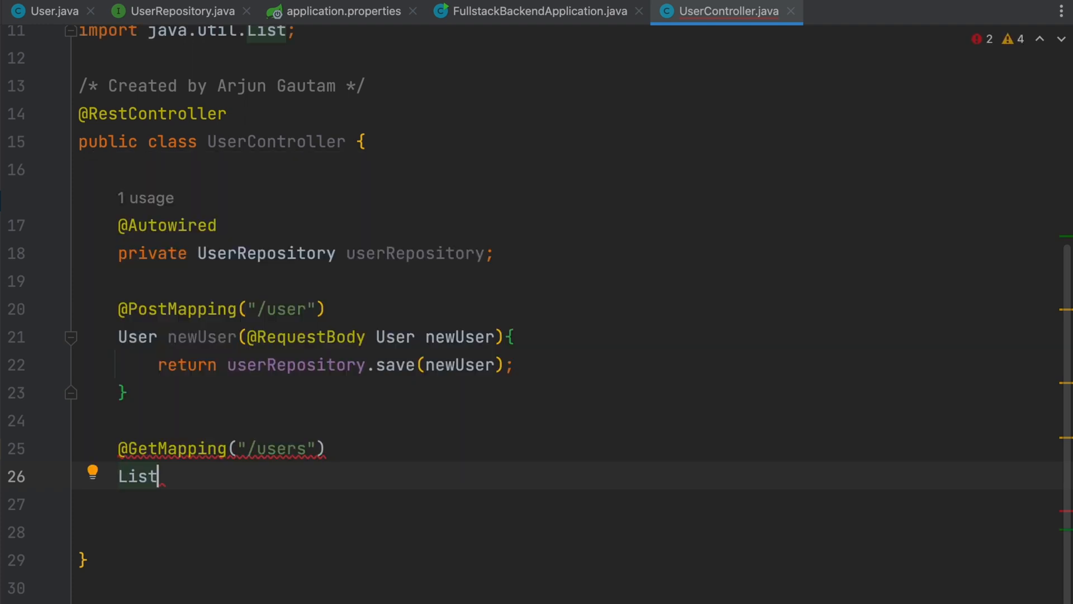
{"action": "type", "text": "<>"}
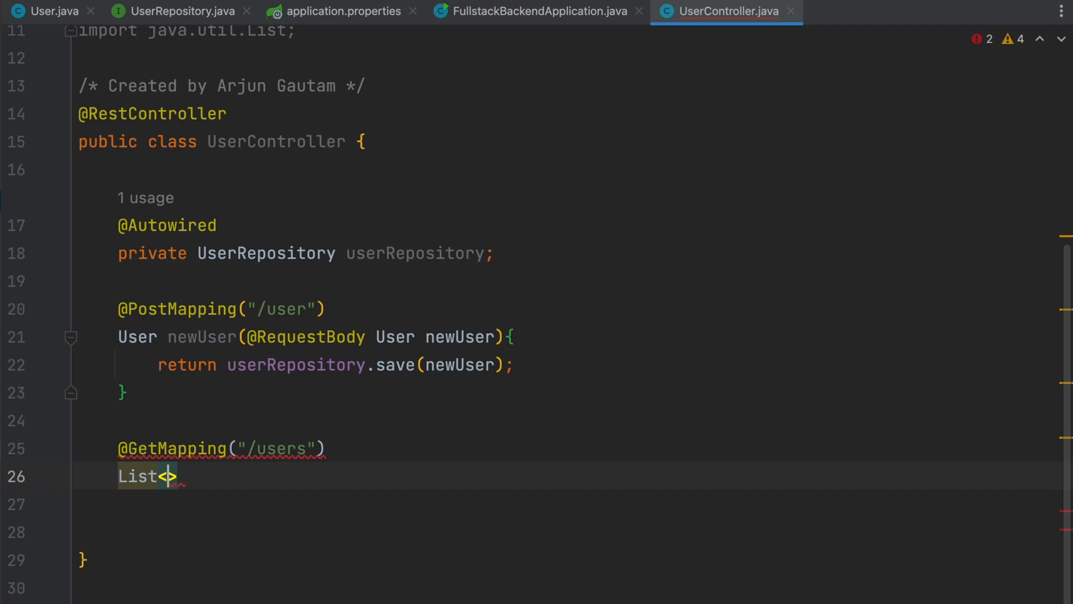
{"action": "type", "text": "User"}
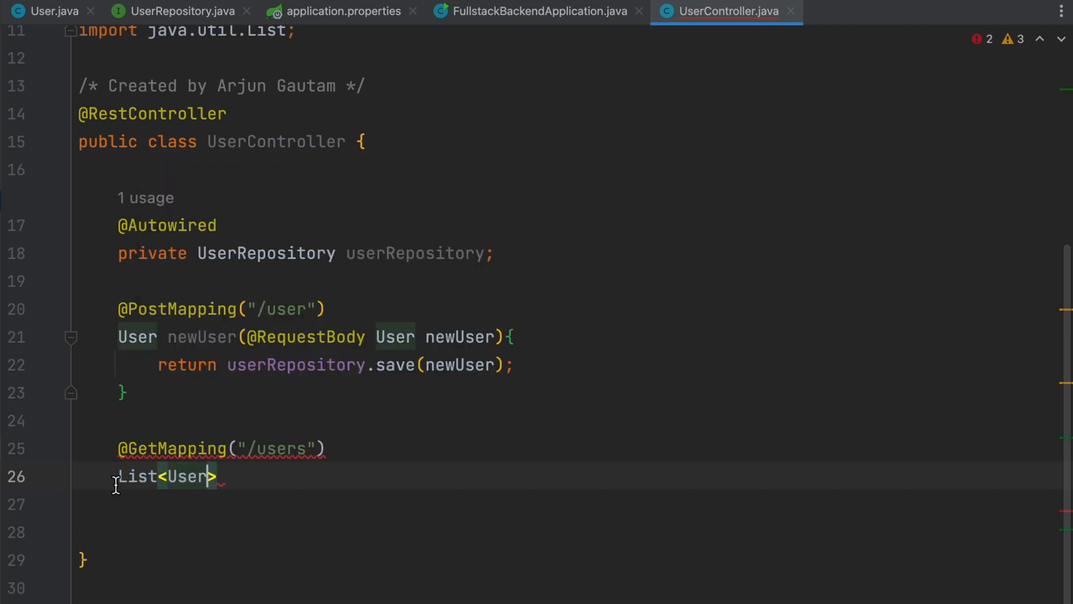
{"action": "scroll", "scroll_direction": "up", "scroll_amount": 3}
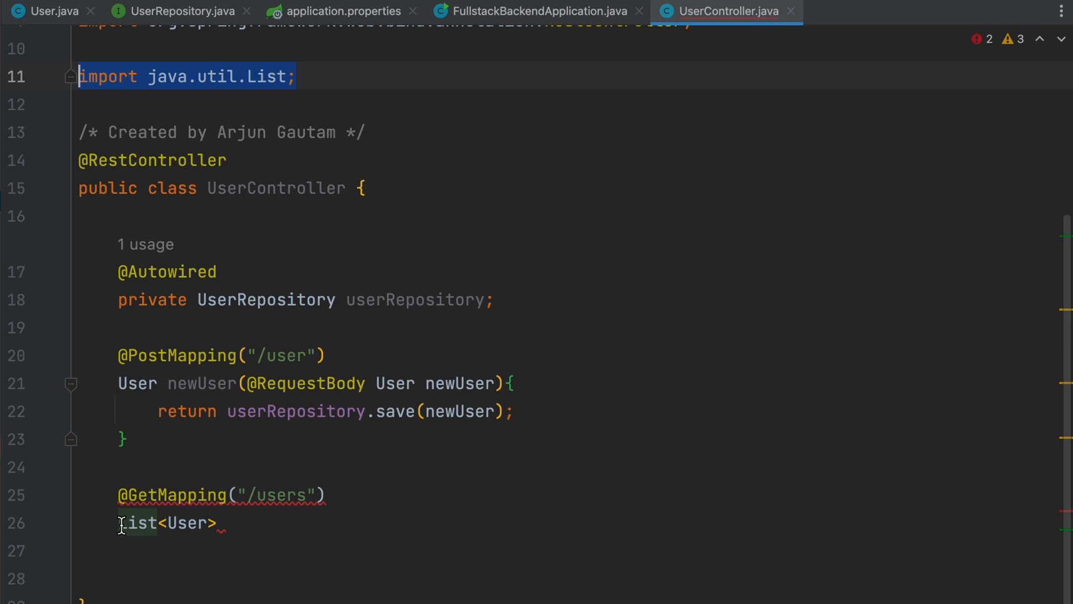
{"action": "mouse_move", "coordinate": [137, 523]}
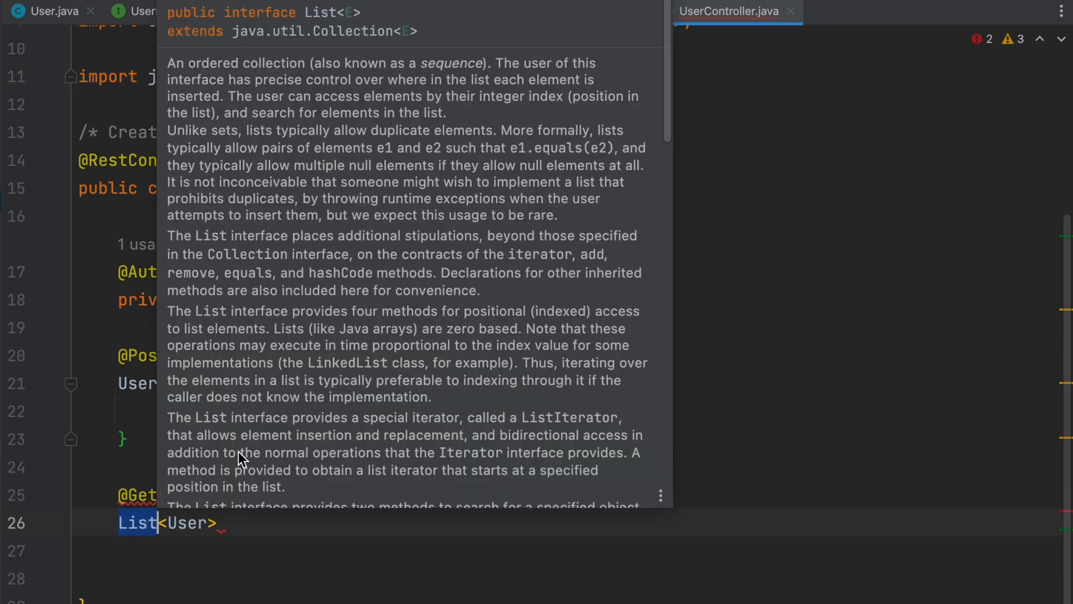
{"action": "mouse_move", "coordinate": [335, 523]}
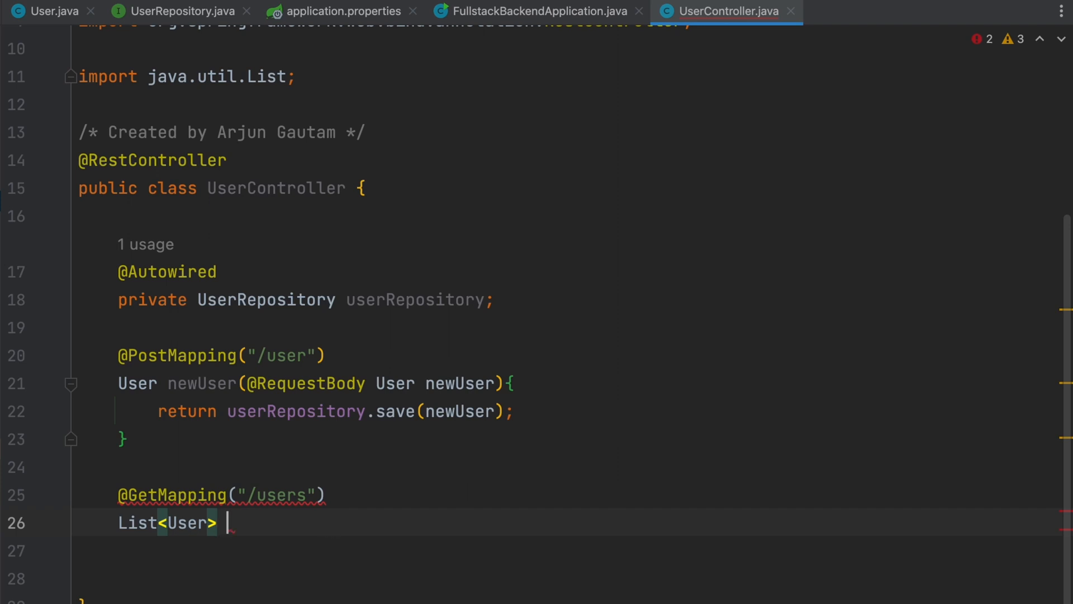
Write getAllUsers() so it returns userRepository.findAll()
{"action": "type", "text": "get"}
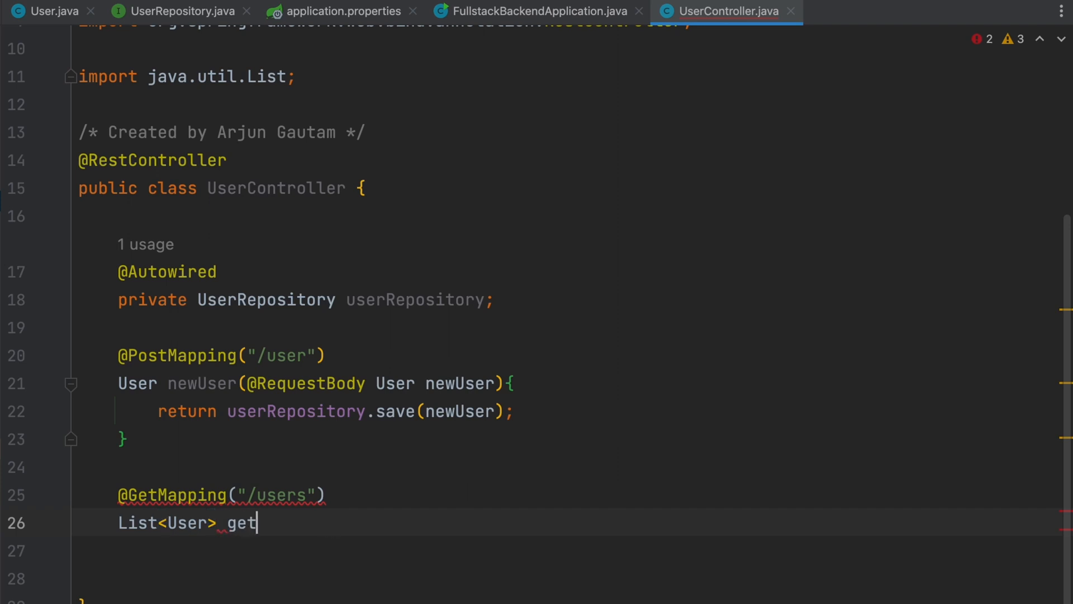
{"action": "type", "text": "AllUsers"}
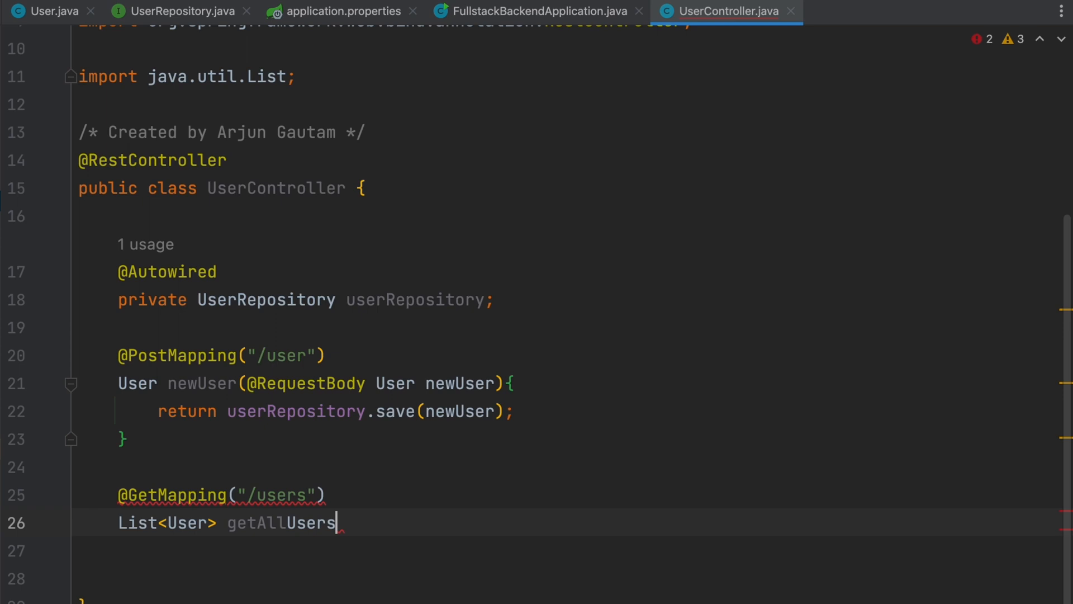
{"action": "type", "text": "(){"}
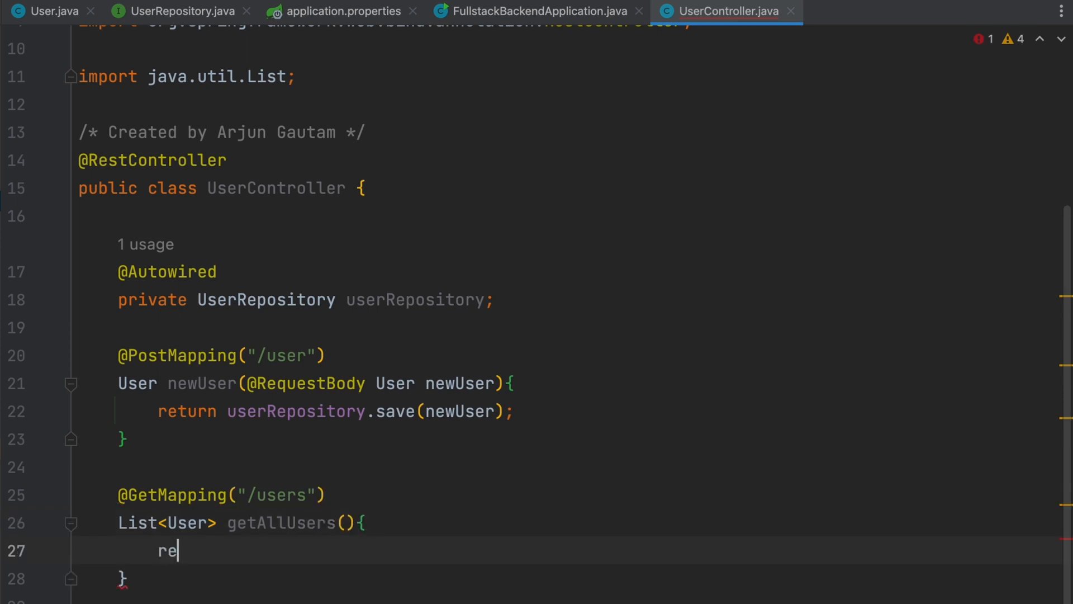
{"action": "type", "text": "turn"}
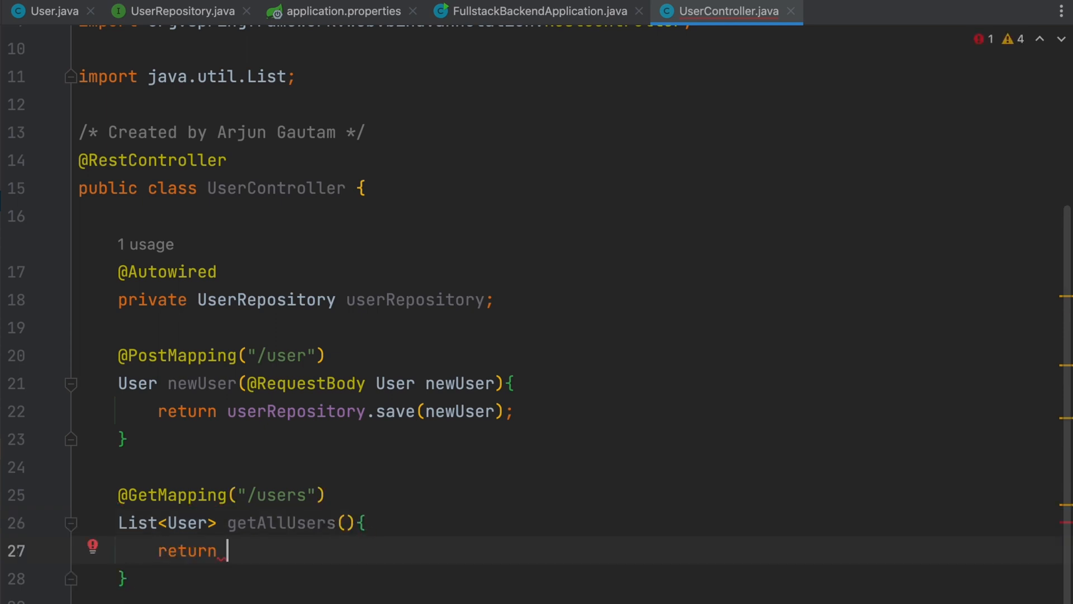
{"action": "type", "text": "userRepository"}
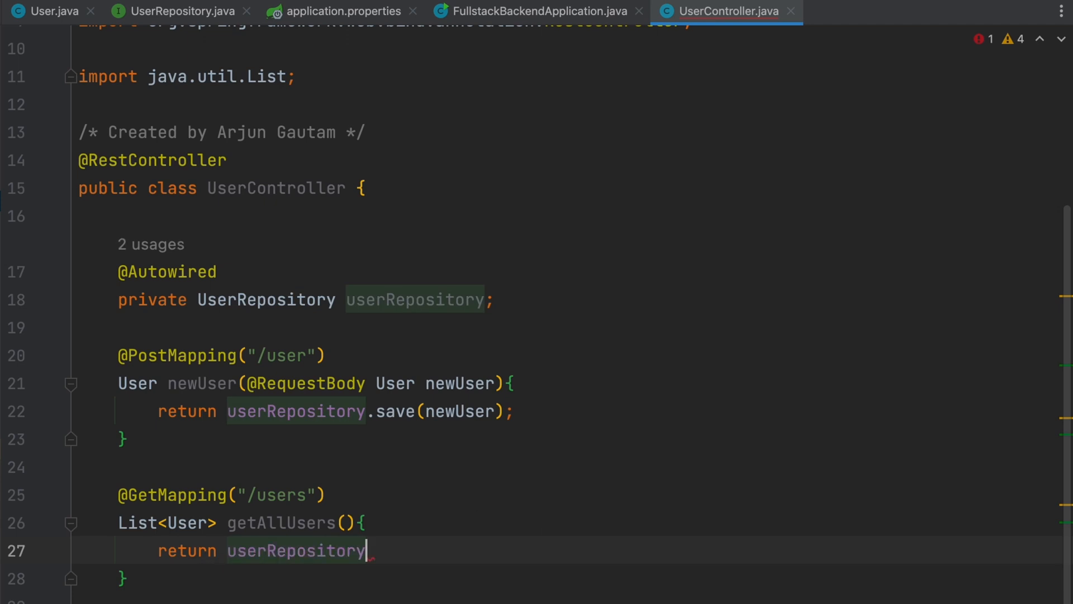
{"action": "type", "text": ".findAll()"}
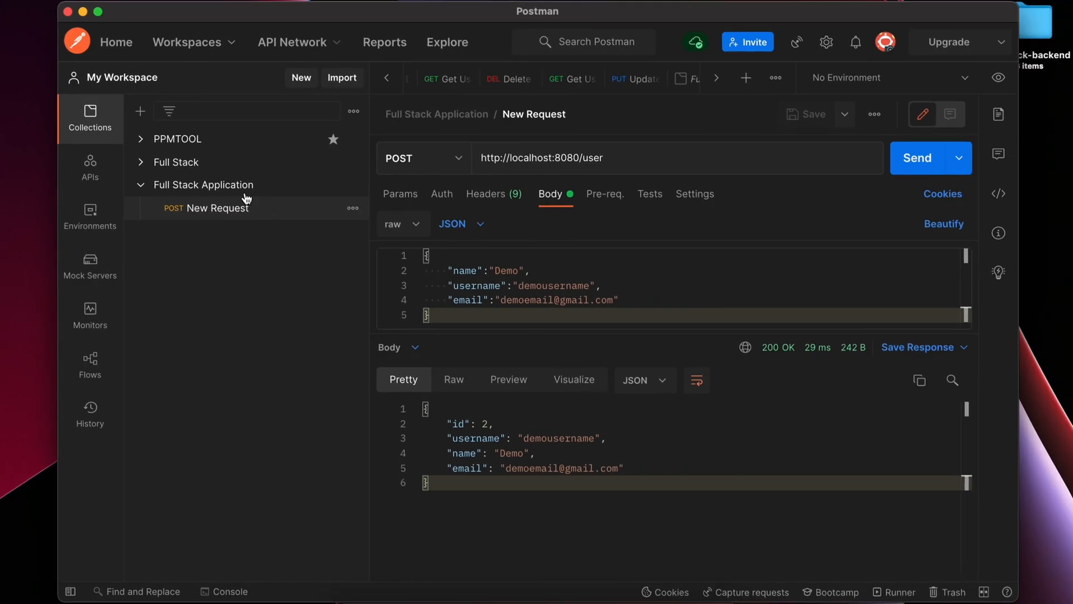
Add a new empty request to the Full Stack Application collection
{"action": "right_click", "coordinate": [202, 184]}
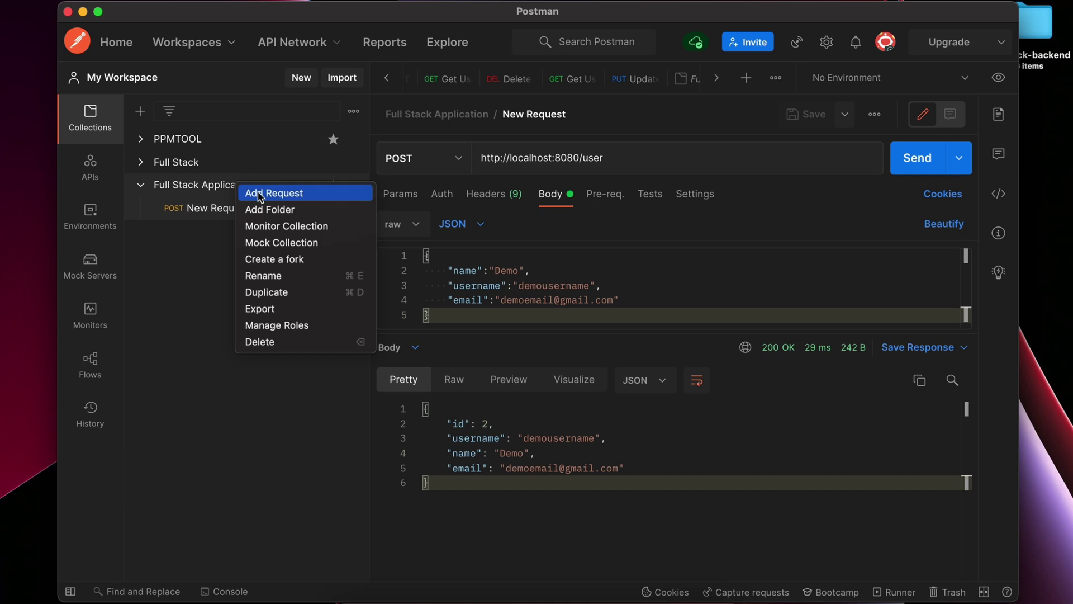
{"action": "mouse_move", "coordinate": [272, 192]}
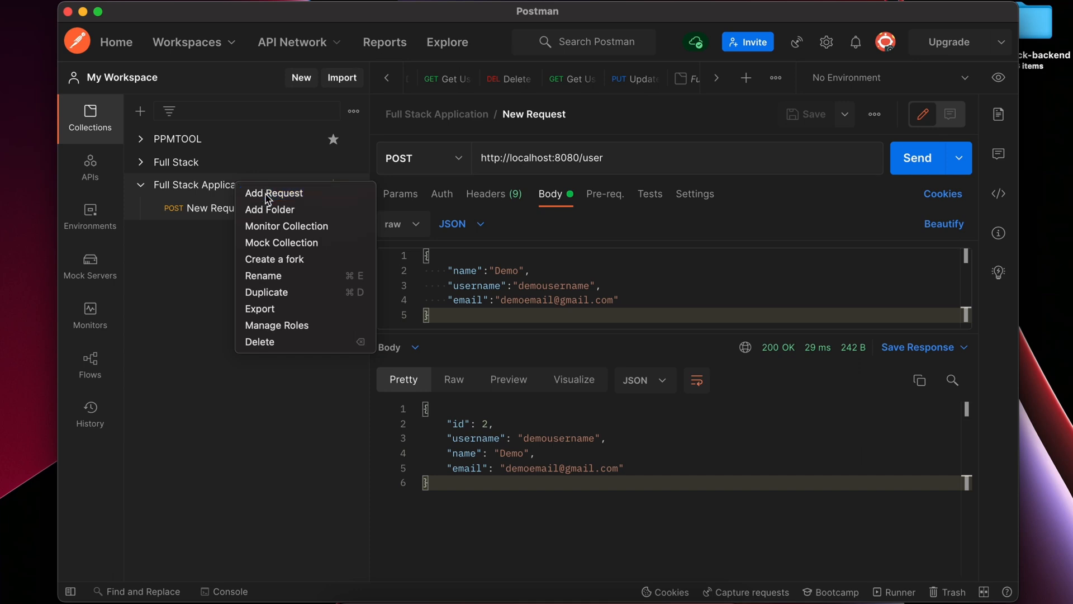
{"action": "left_click", "coordinate": [273, 192]}
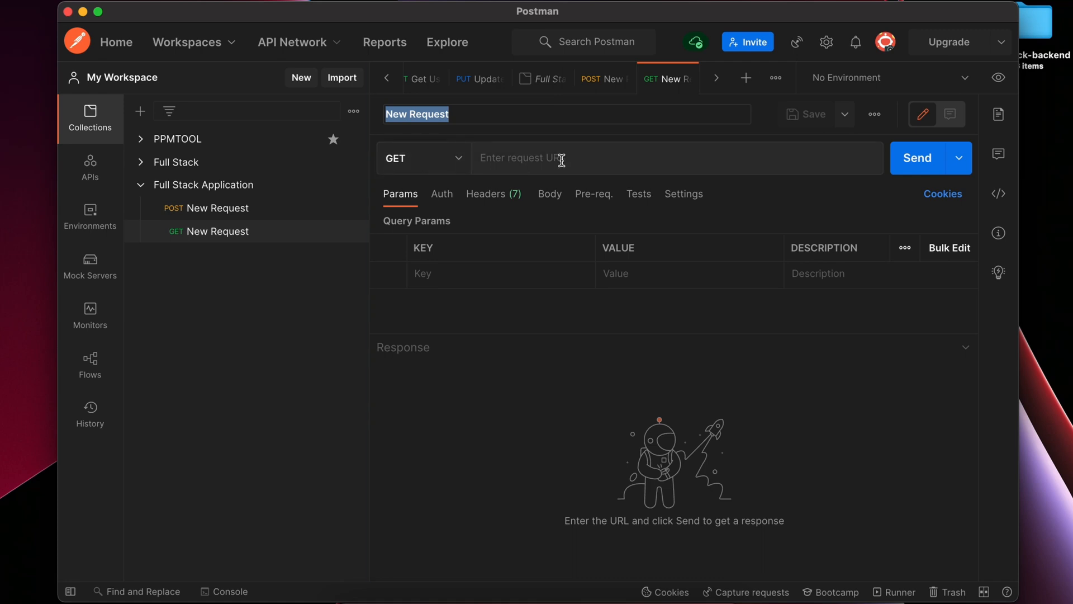
{"action": "left_click", "coordinate": [629, 157]}
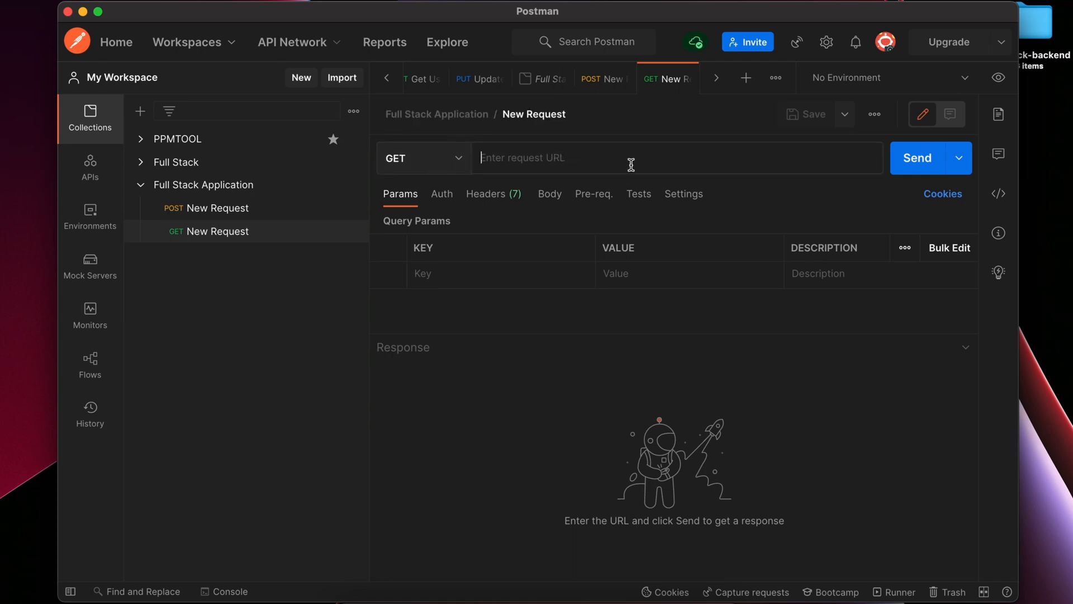
{"action": "type", "text": "ht"}
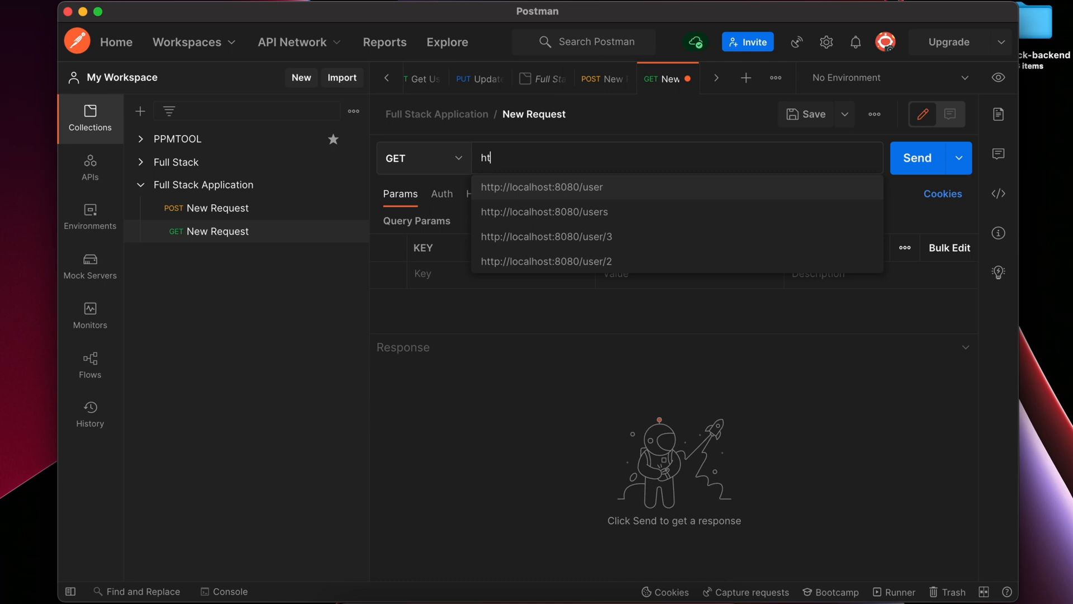
{"action": "left_click", "coordinate": [541, 187]}
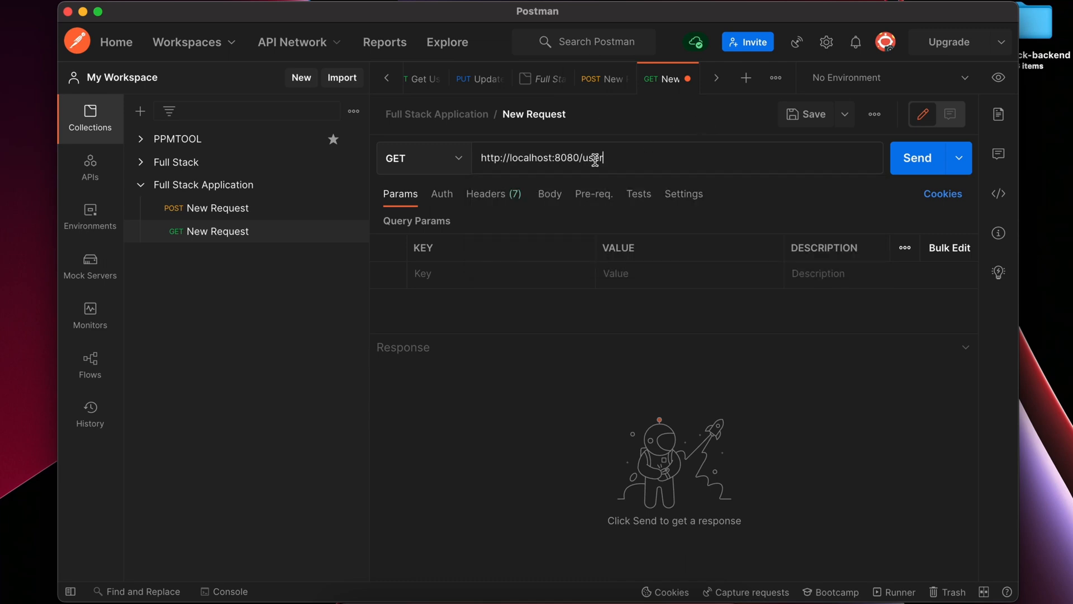
{"action": "type", "text": "s"}
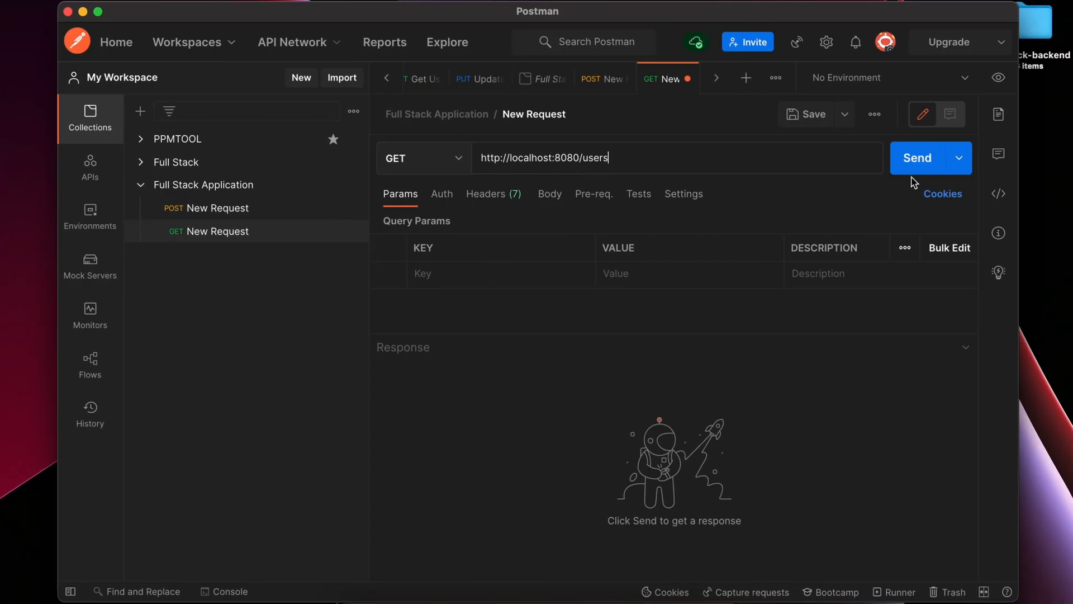
{"action": "left_click", "coordinate": [916, 157]}
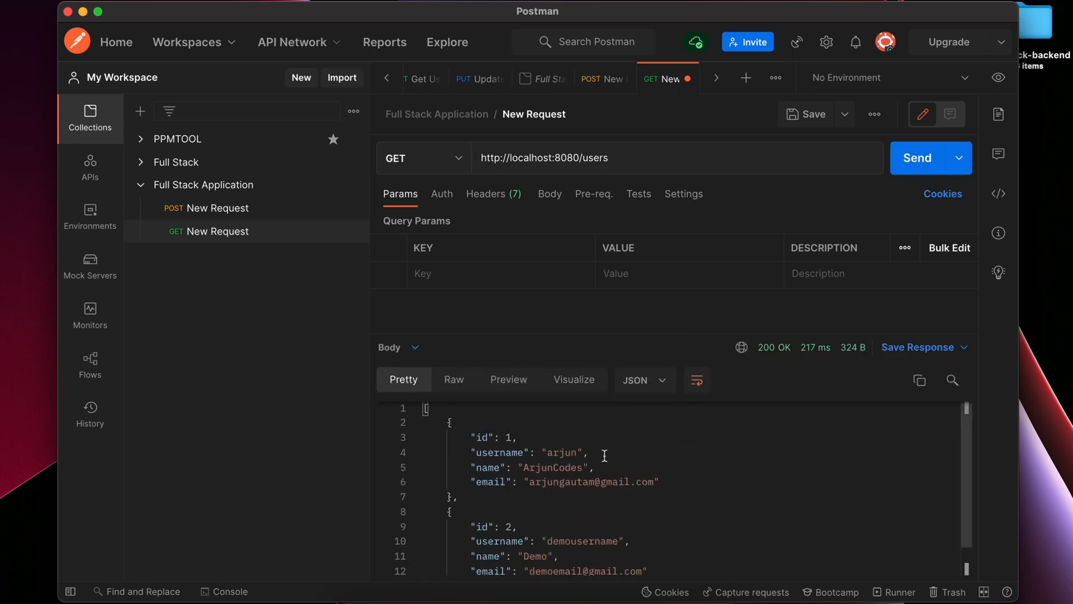
{"action": "mouse_move", "coordinate": [456, 443]}
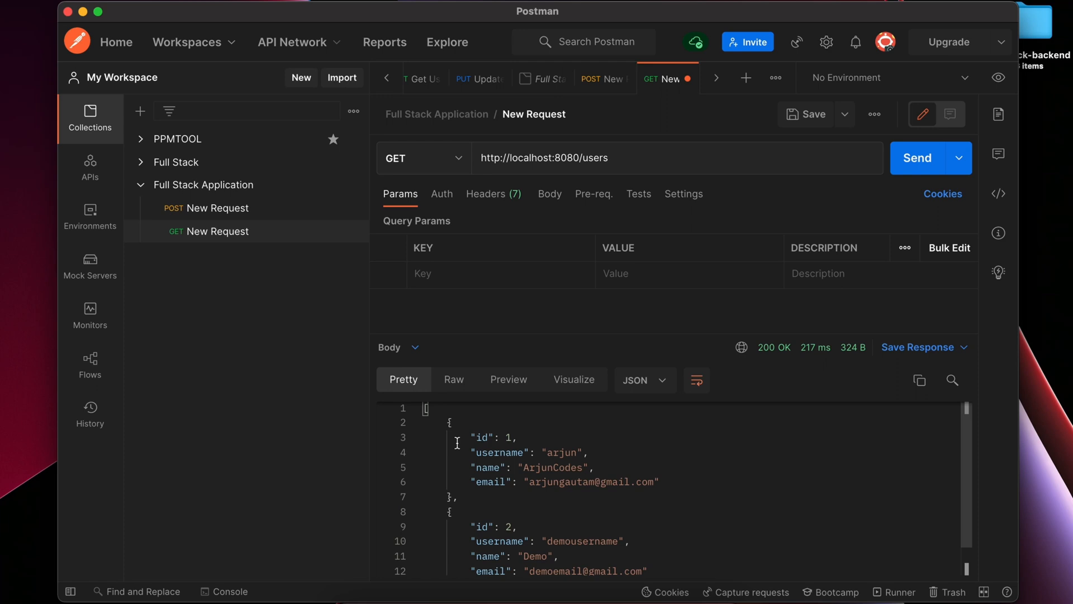
Scroll the JSON response to check both user records, arjun and demousername
{"action": "scroll", "scroll_direction": "down", "scroll_amount": 3}
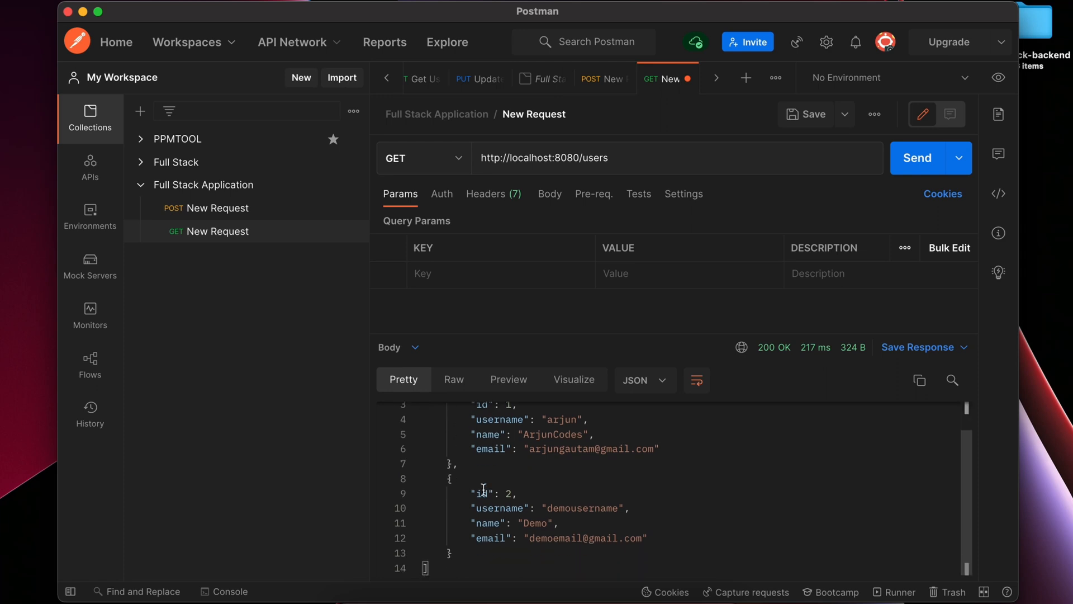
{"action": "scroll", "scroll_direction": "up", "scroll_amount": 3}
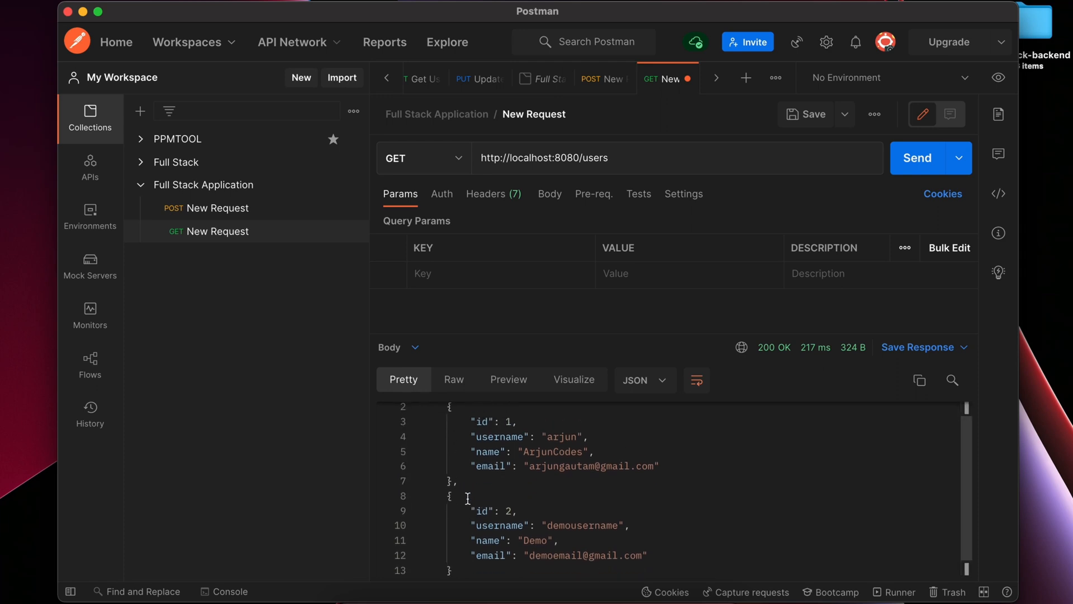